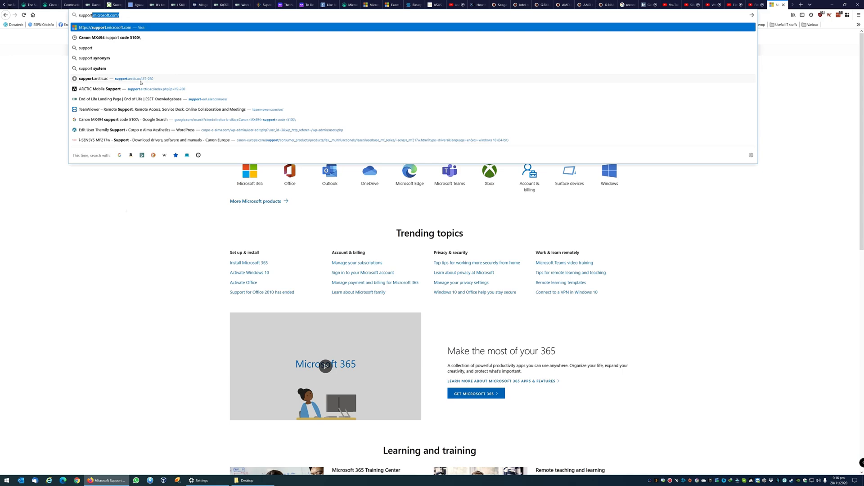
Go to support.arctic.ac's Liquid Freezer II 280 Rev 2 manual via the address-bar suggestion.
click(92, 78)
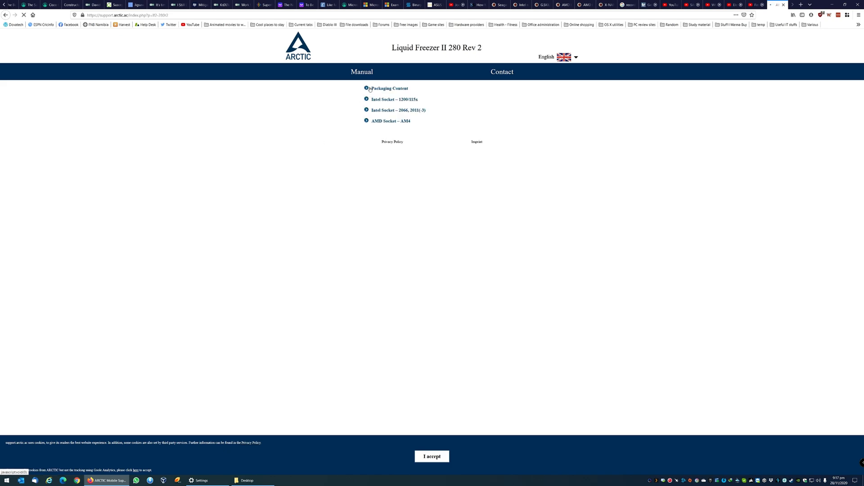
click(389, 89)
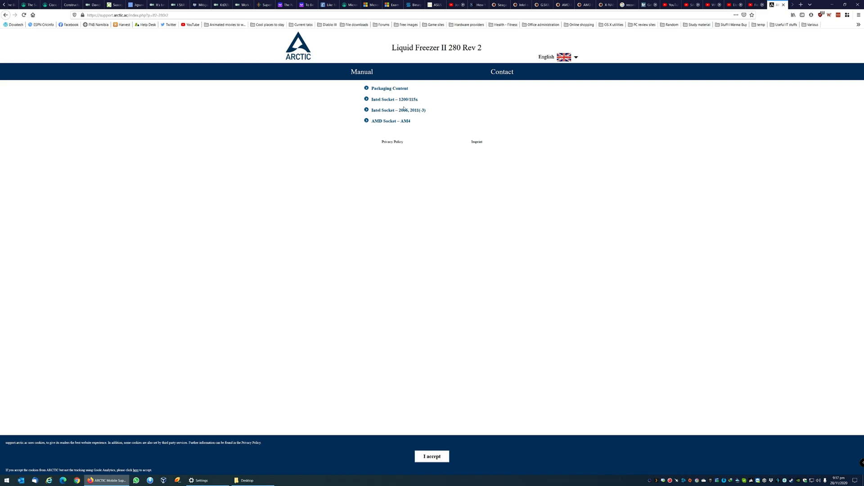
Expand AMD Socket – AM4 and open its Preparation part.
click(391, 121)
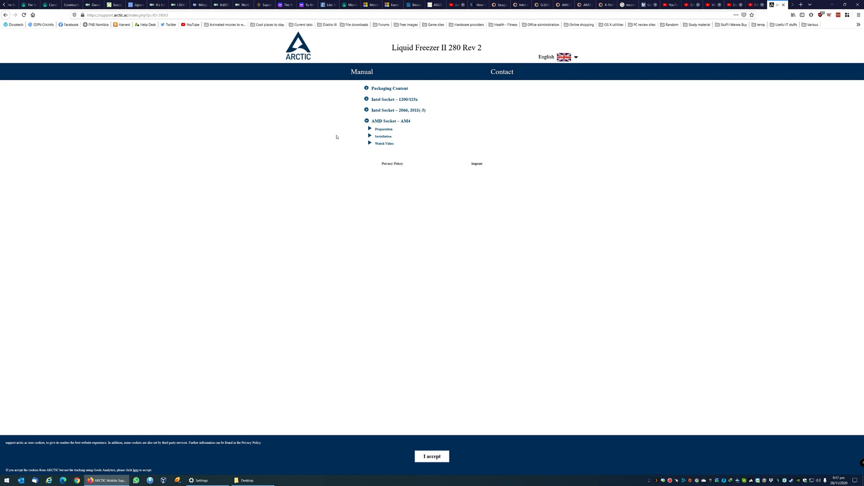
mouse_move(335, 138)
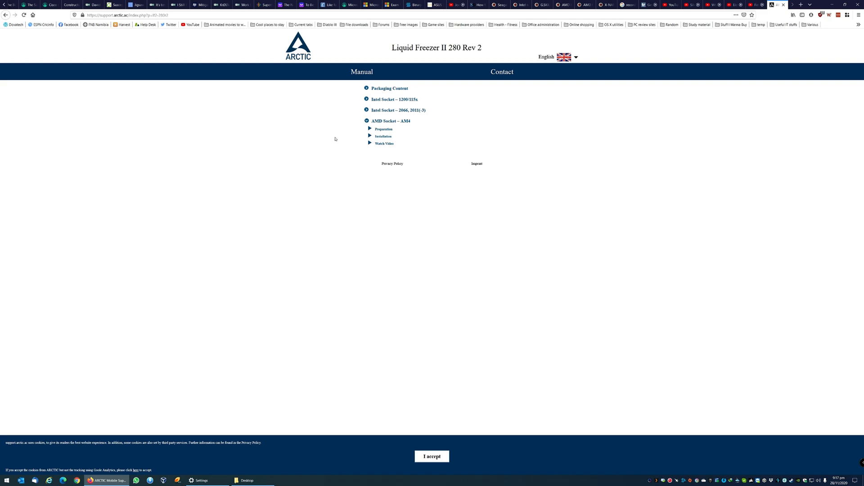
mouse_move(342, 132)
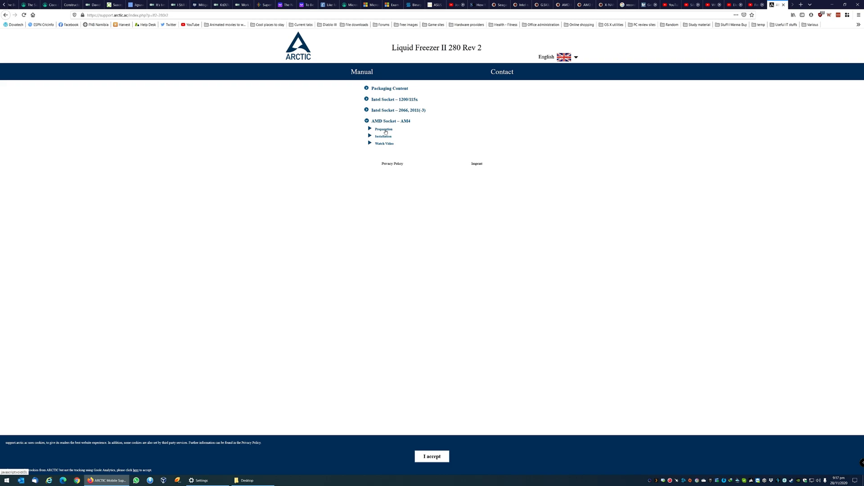
click(384, 129)
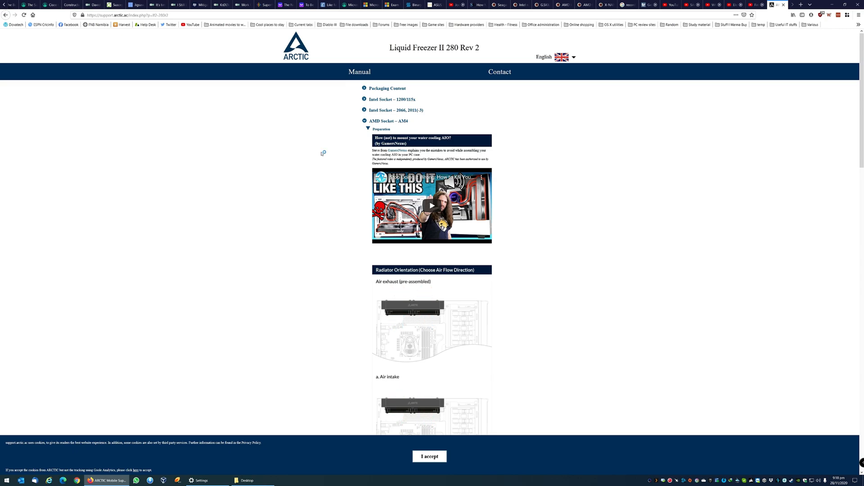
mouse_move(322, 152)
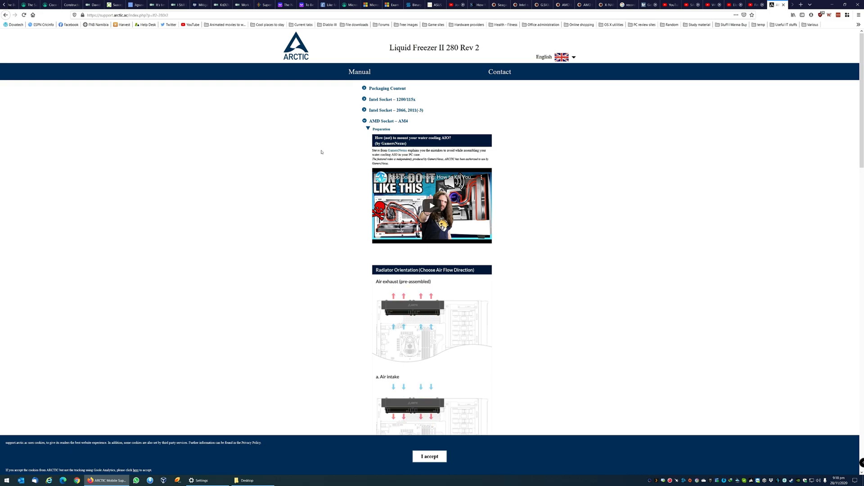
Scroll from the radiator orientation diagrams down to MX-4 paste and pump block mounting.
scroll(down, 3)
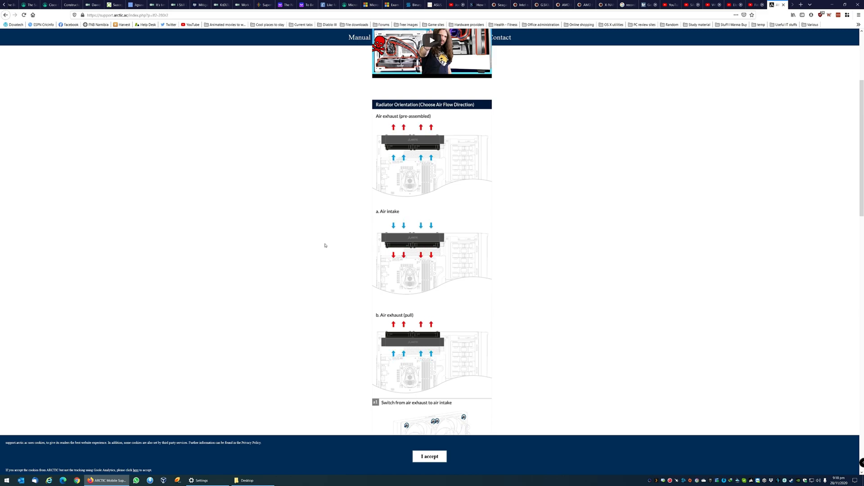
scroll(down, 3)
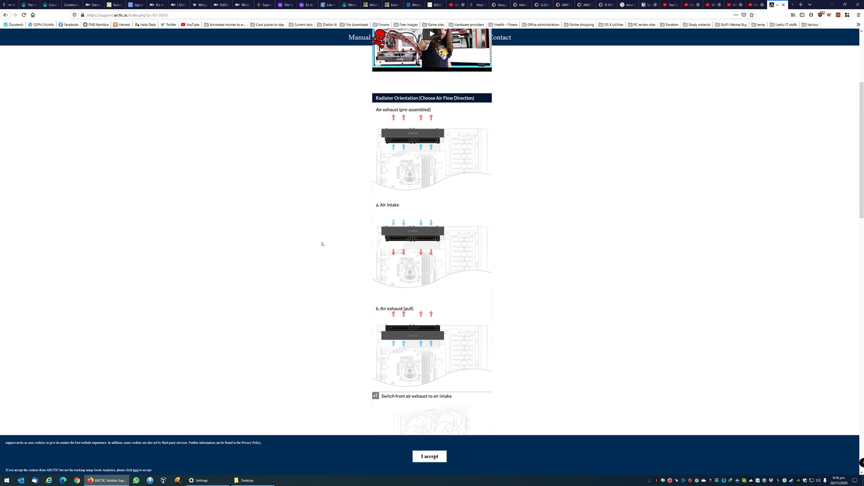
scroll(down, 3)
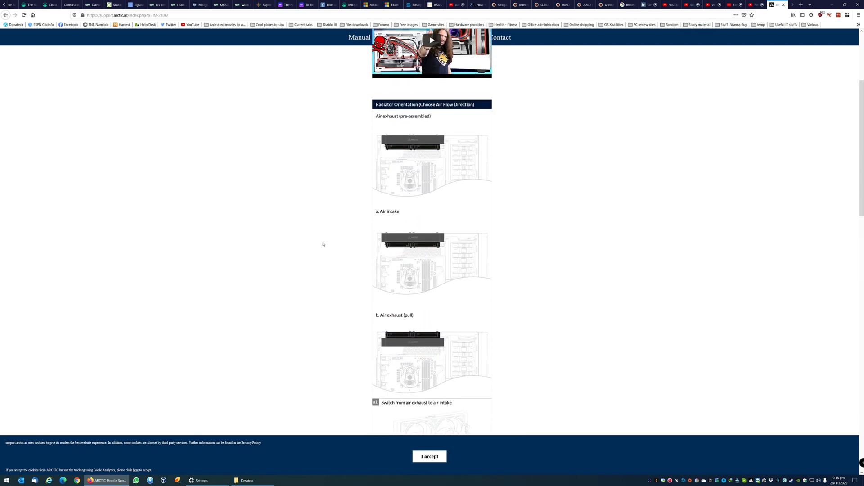
scroll(down, 3)
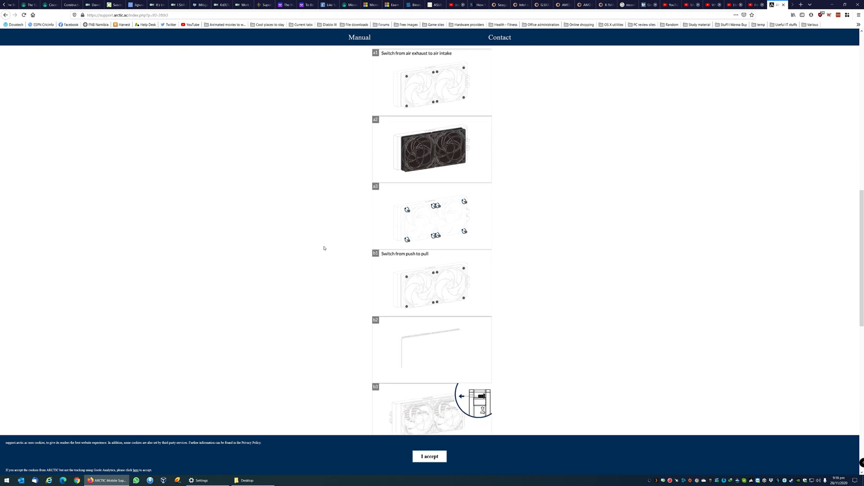
scroll(down, 3)
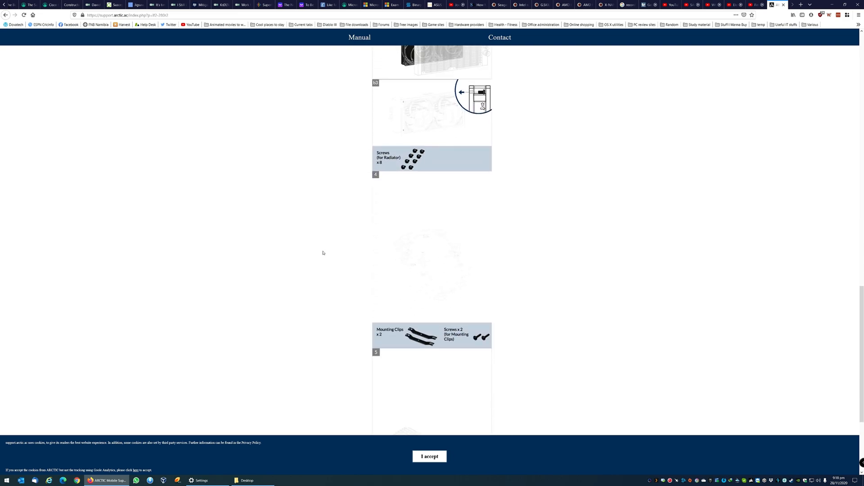
scroll(down, 3)
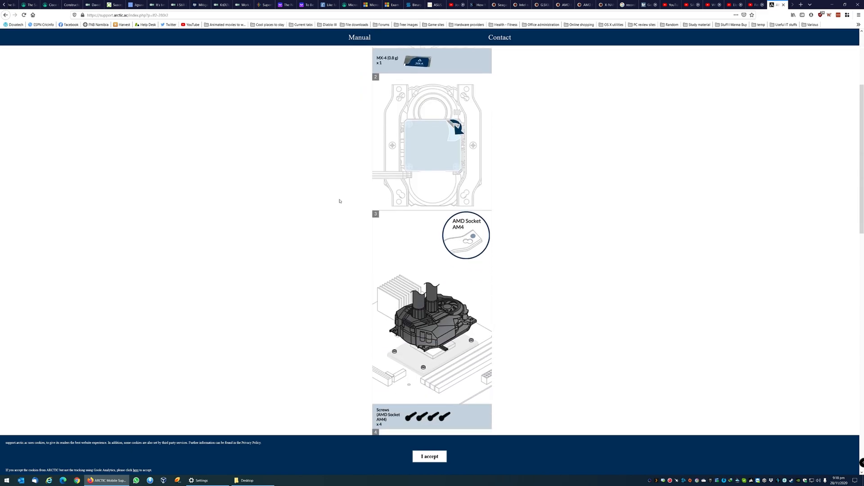
Scroll the Preparation content while collapsing the AM4 section back to its three parts.
scroll(down, 3)
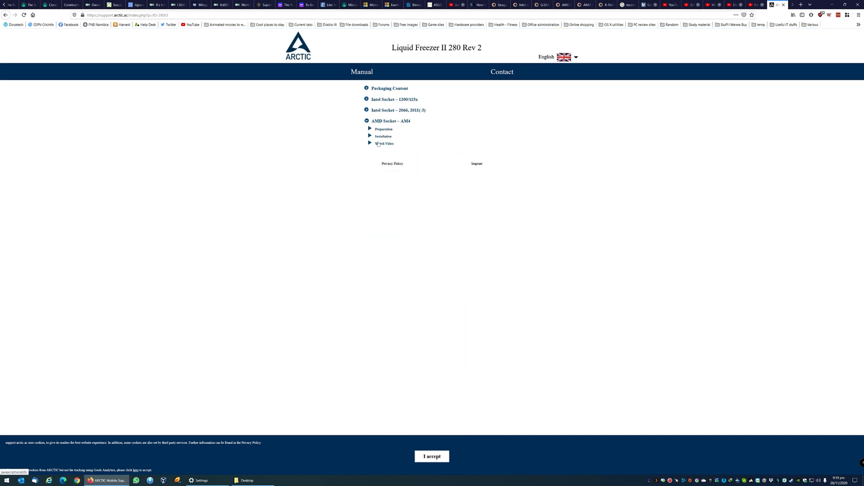
mouse_move(378, 144)
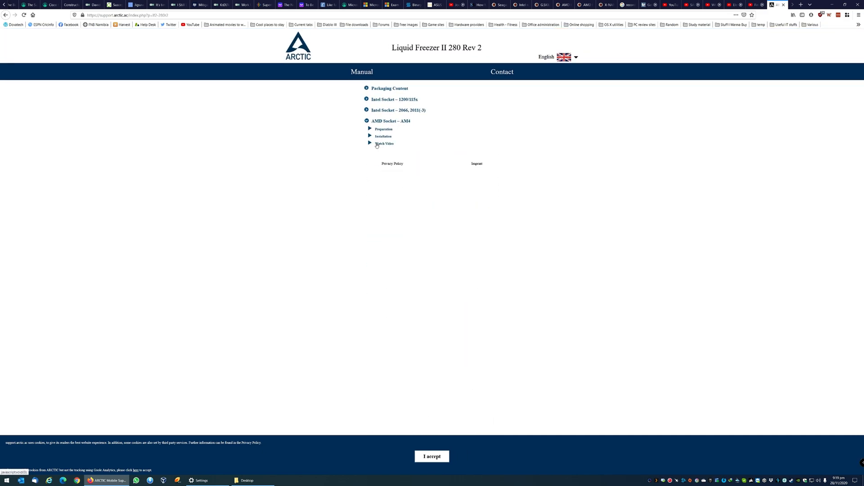